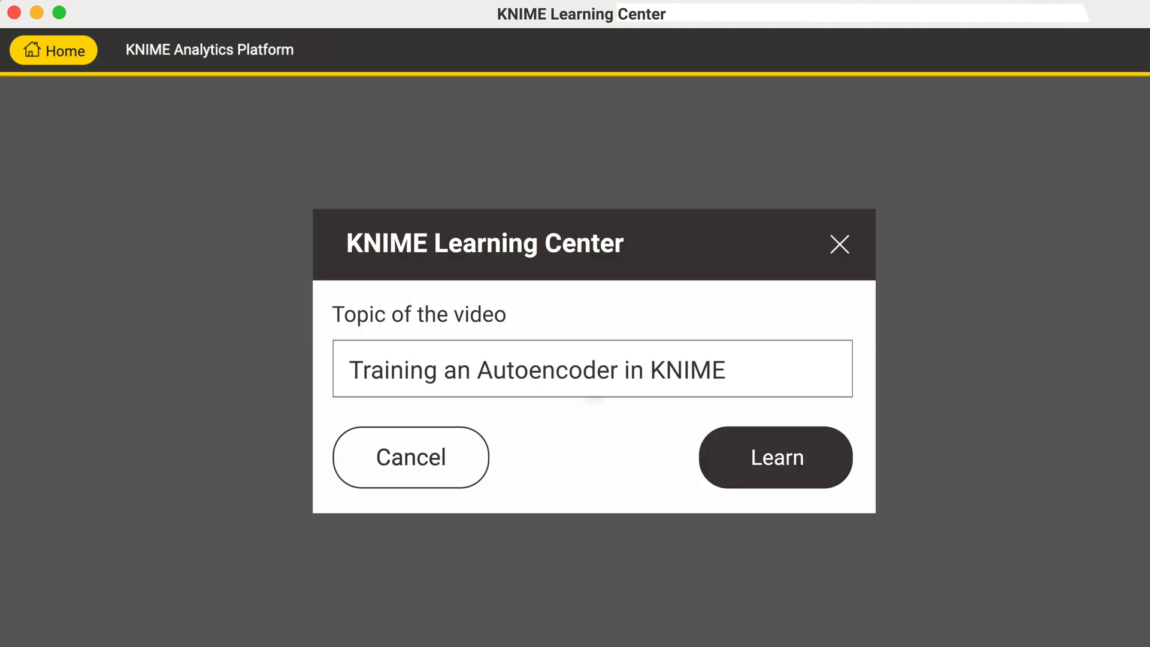
# Open the Table Reader's output table with 4,998 rows and 141 columns, including Class.
pyautogui.click(775, 457)
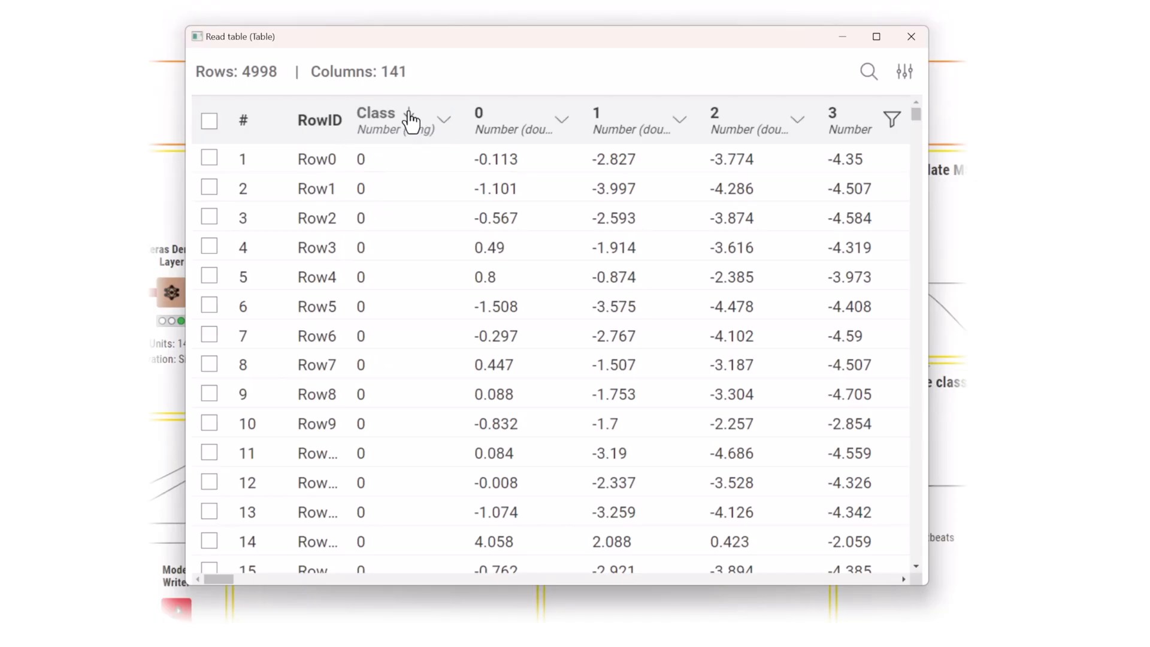
# Sort the heartbeat table descending by Class to show class-1 beats, then close it.
pyautogui.click(408, 114)
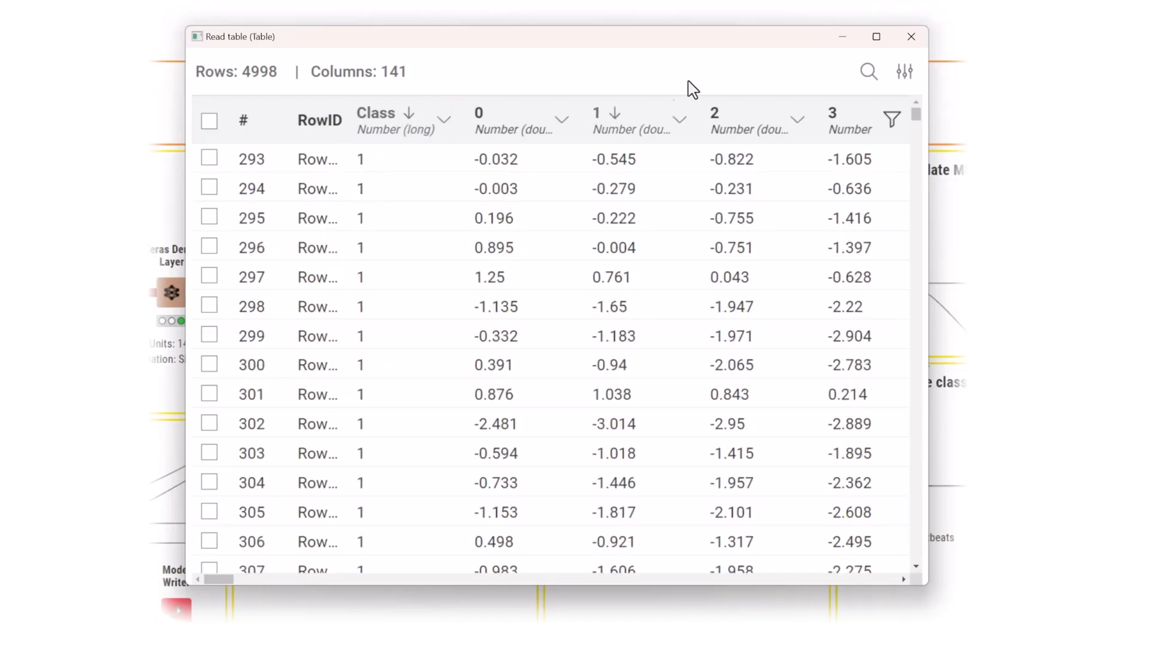
pyautogui.moveTo(898, 42)
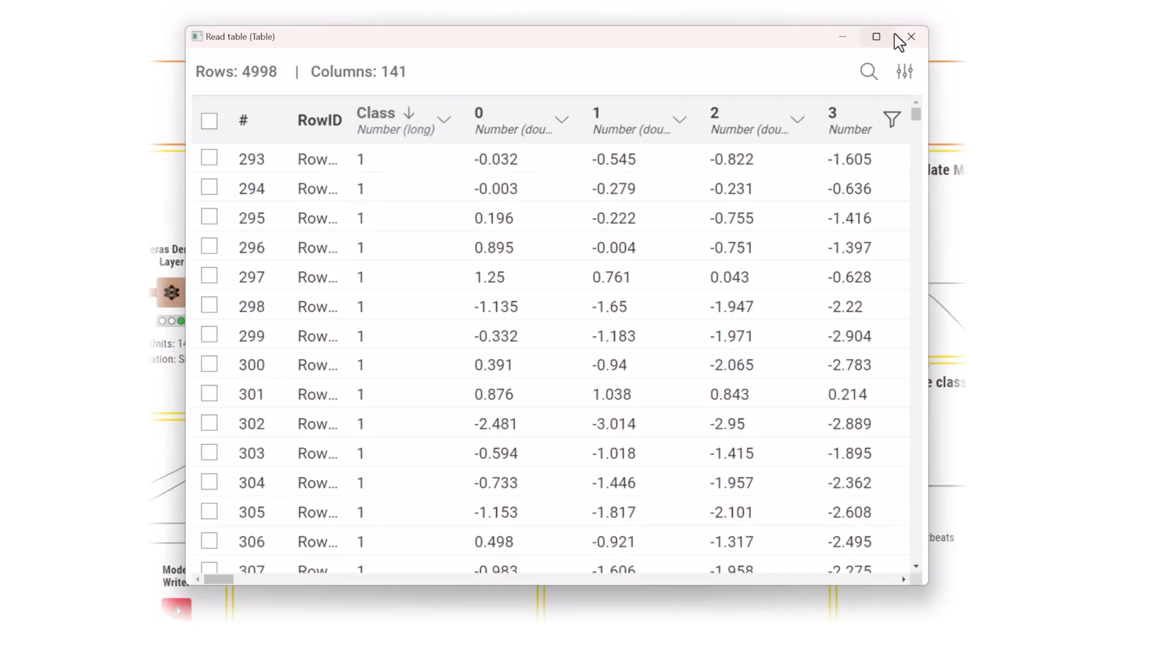
pyautogui.click(911, 37)
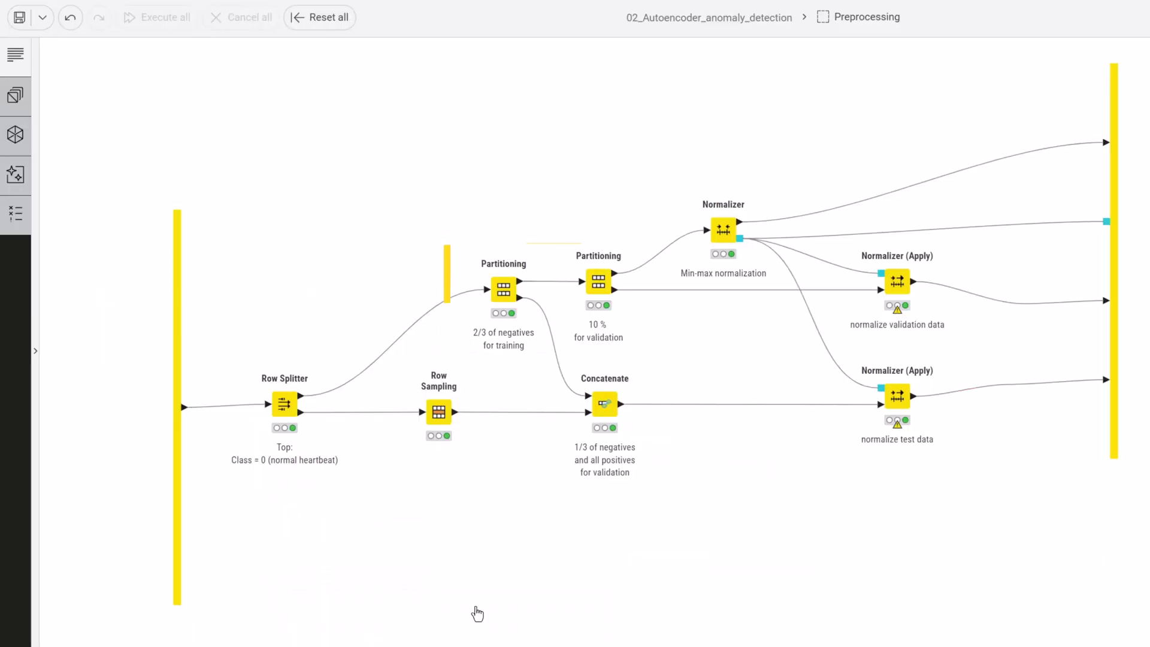
# Confirm the Normalizer's min-max 0–1 scaling for all columns except Class.
pyautogui.moveTo(454, 242); pyautogui.dragTo(664, 355)
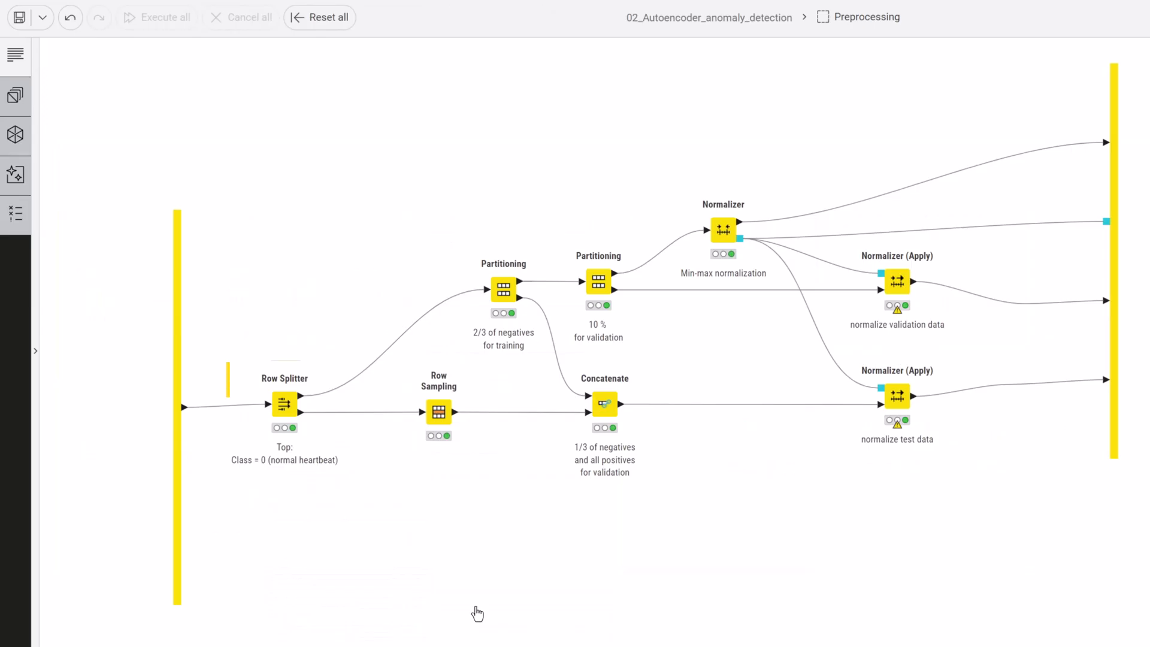
pyautogui.click(284, 405)
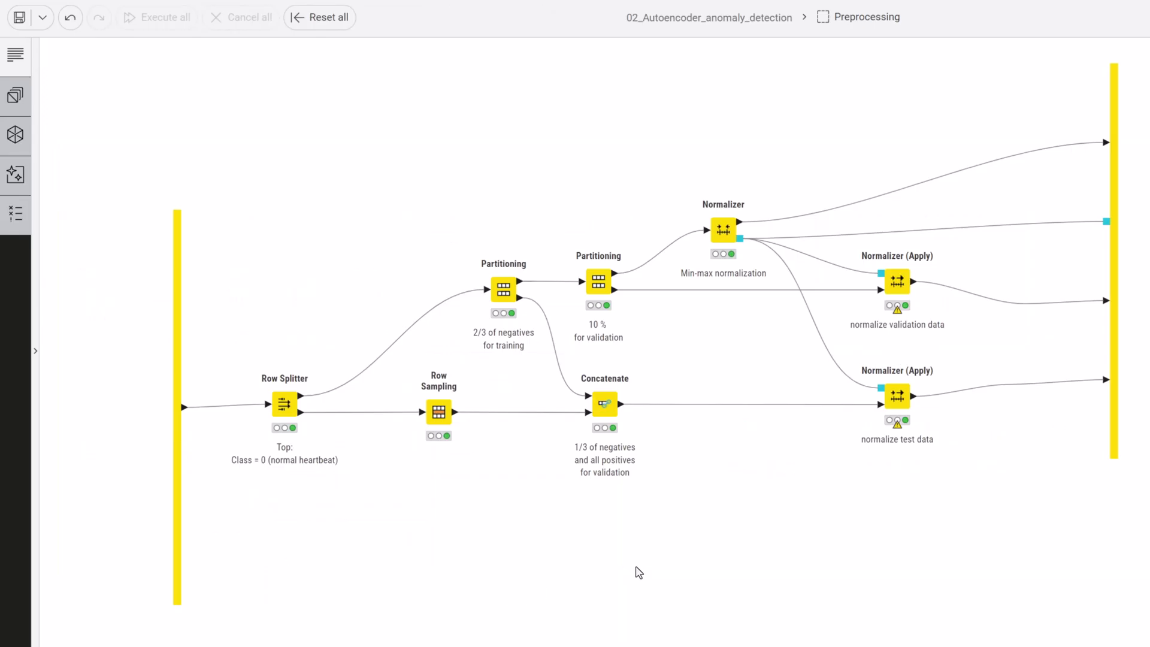
pyautogui.moveTo(695, 530)
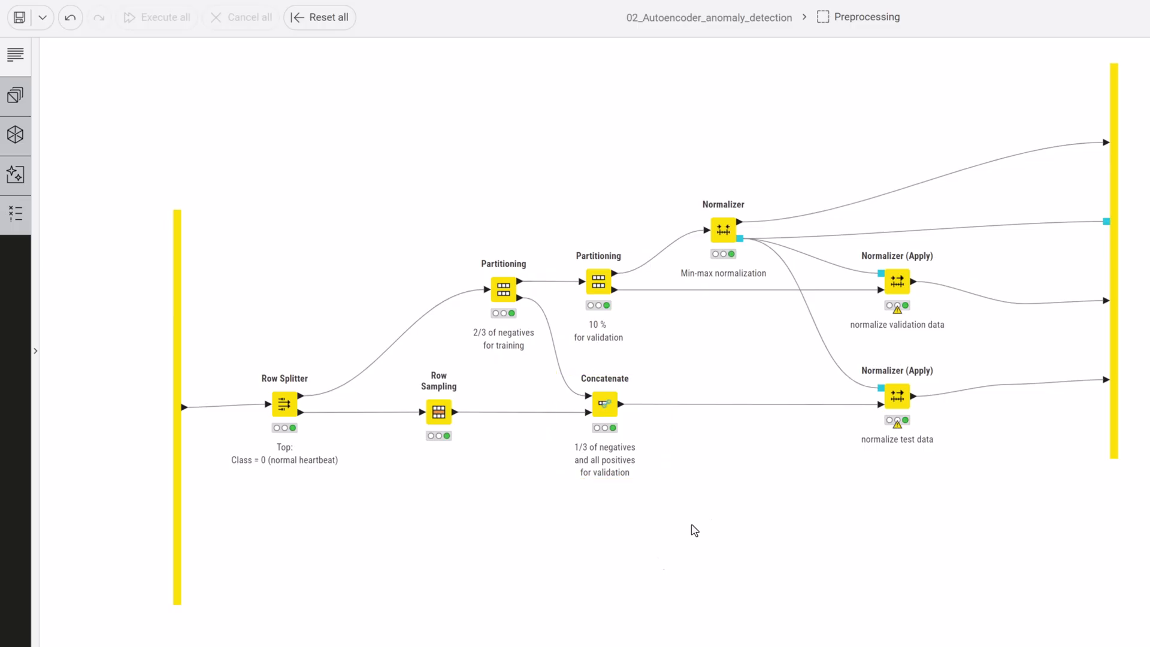
pyautogui.click(723, 230)
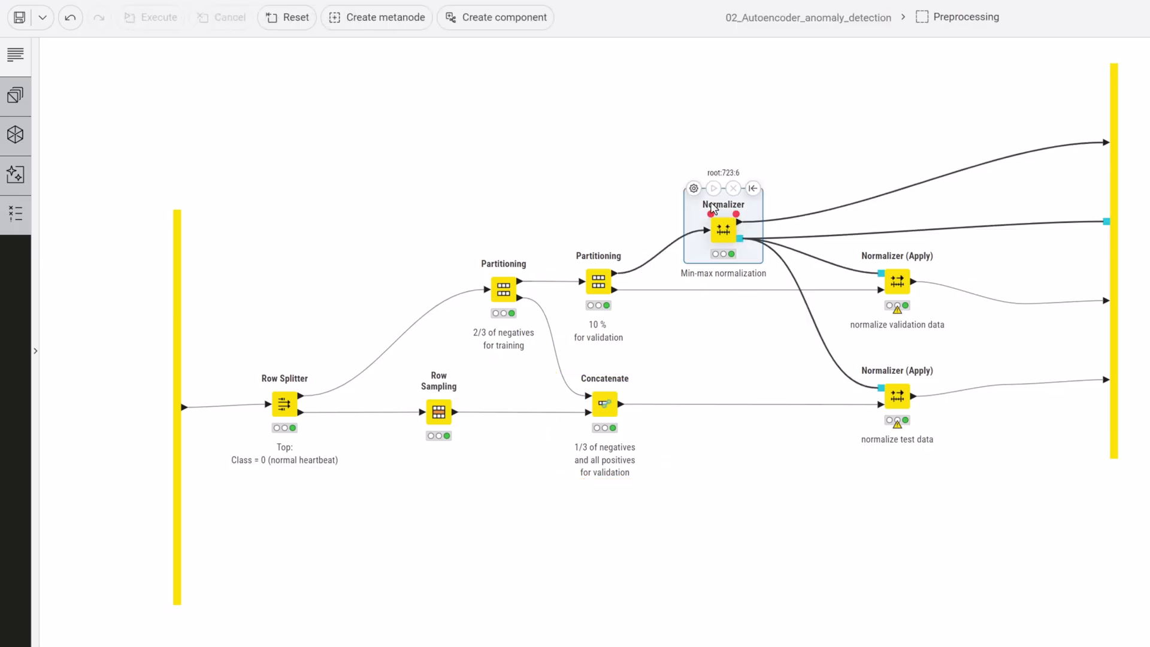
pyautogui.doubleClick(723, 230)
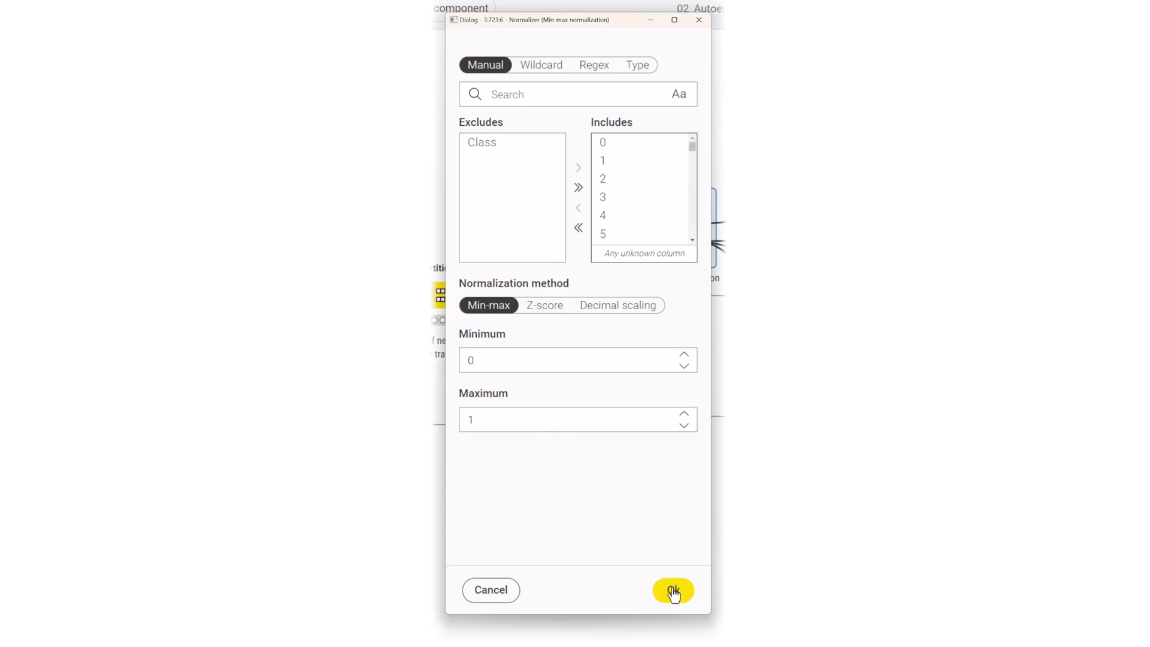
pyautogui.click(672, 590)
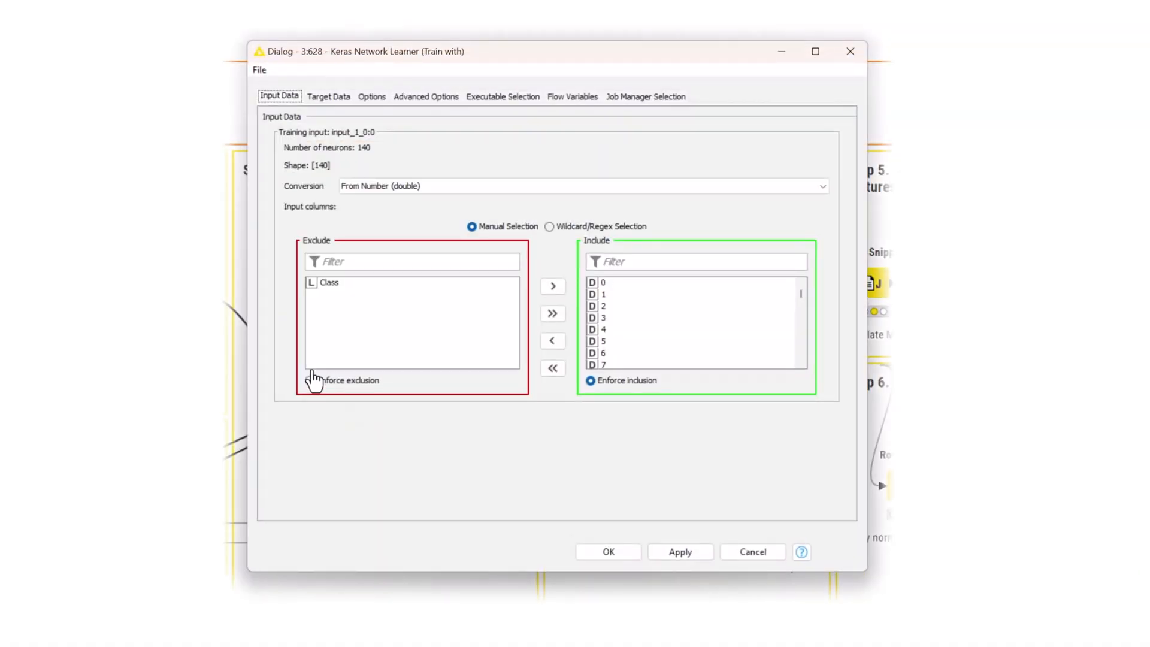
# Confirm Learner settings: Class excluded, MSE loss, Adam, 20 epochs, batch size 512.
pyautogui.click(329, 96)
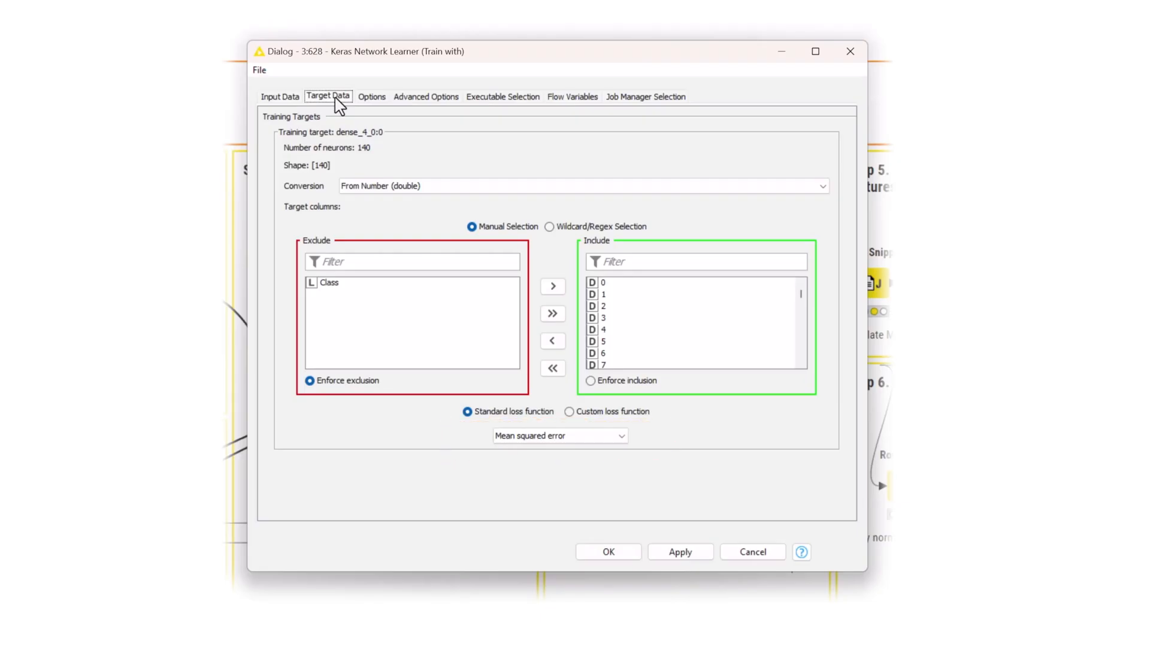
pyautogui.click(371, 96)
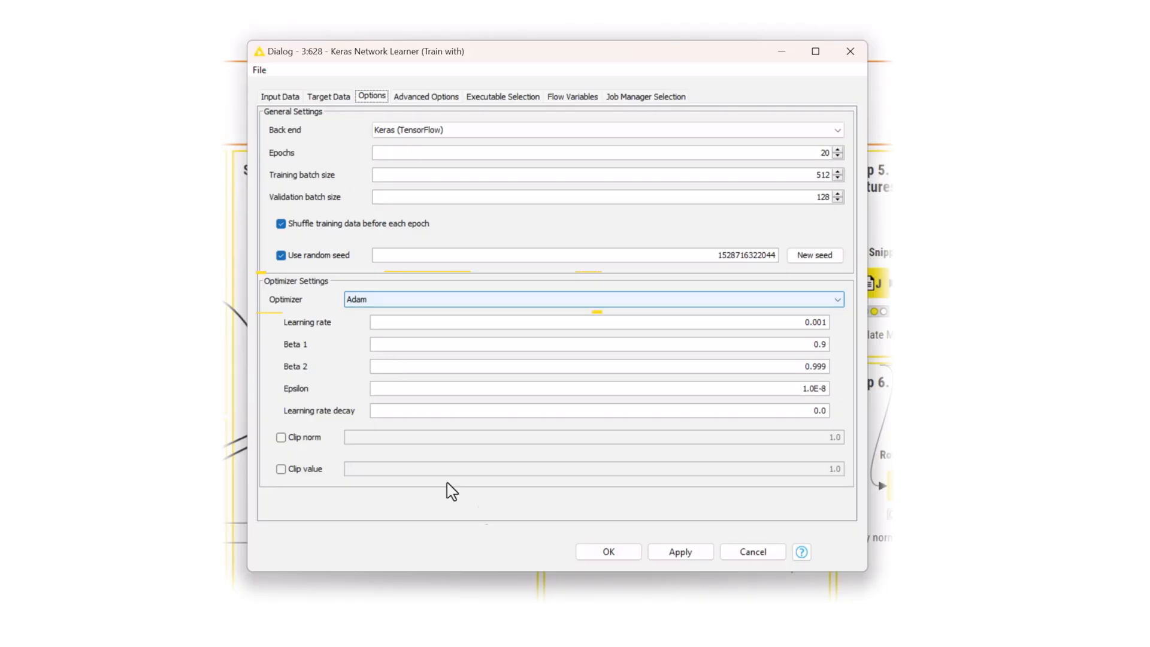
pyautogui.click(608, 551)
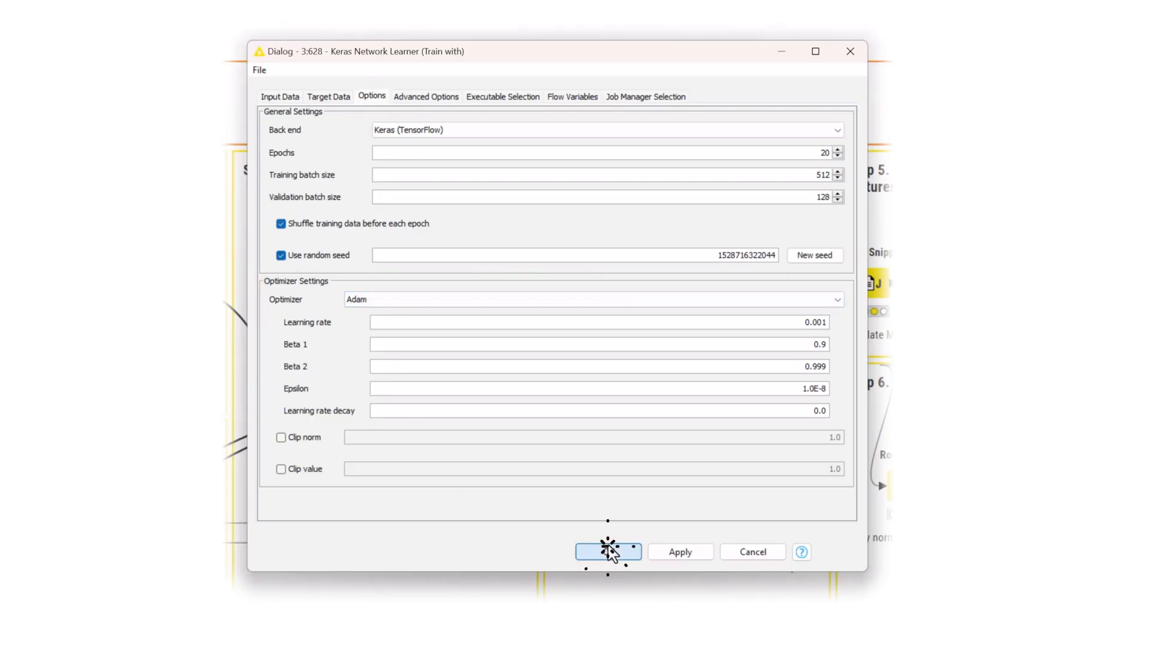
pyautogui.click(607, 551)
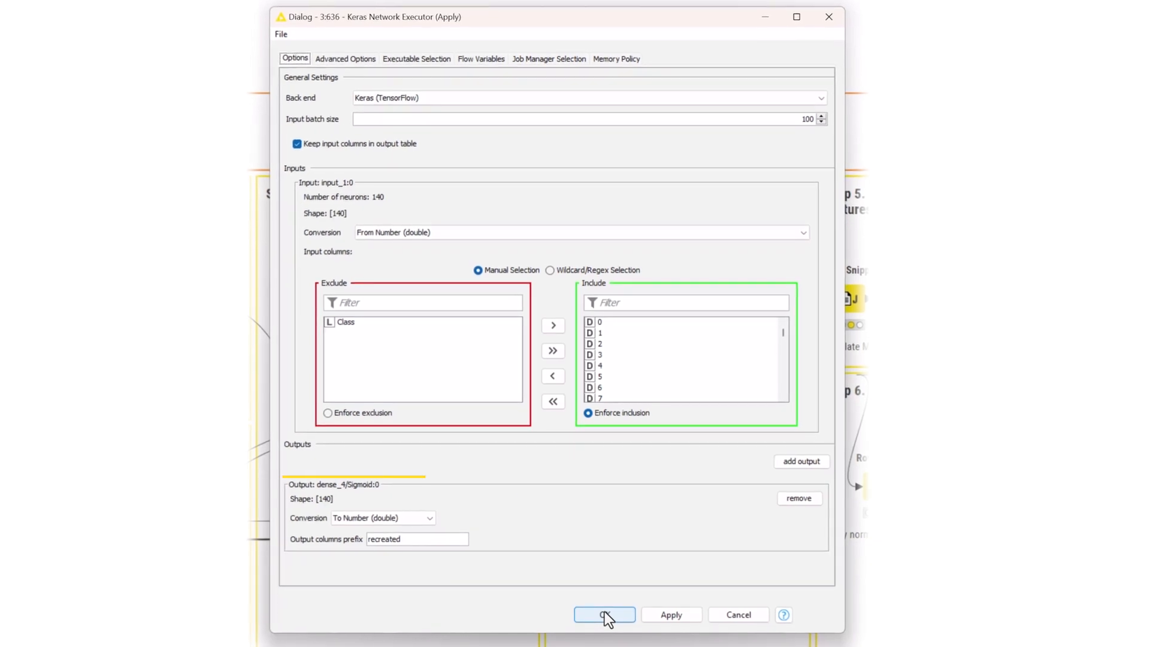
# Apply the network to columns 0–139 with output prefix 'recreated'.
pyautogui.click(603, 614)
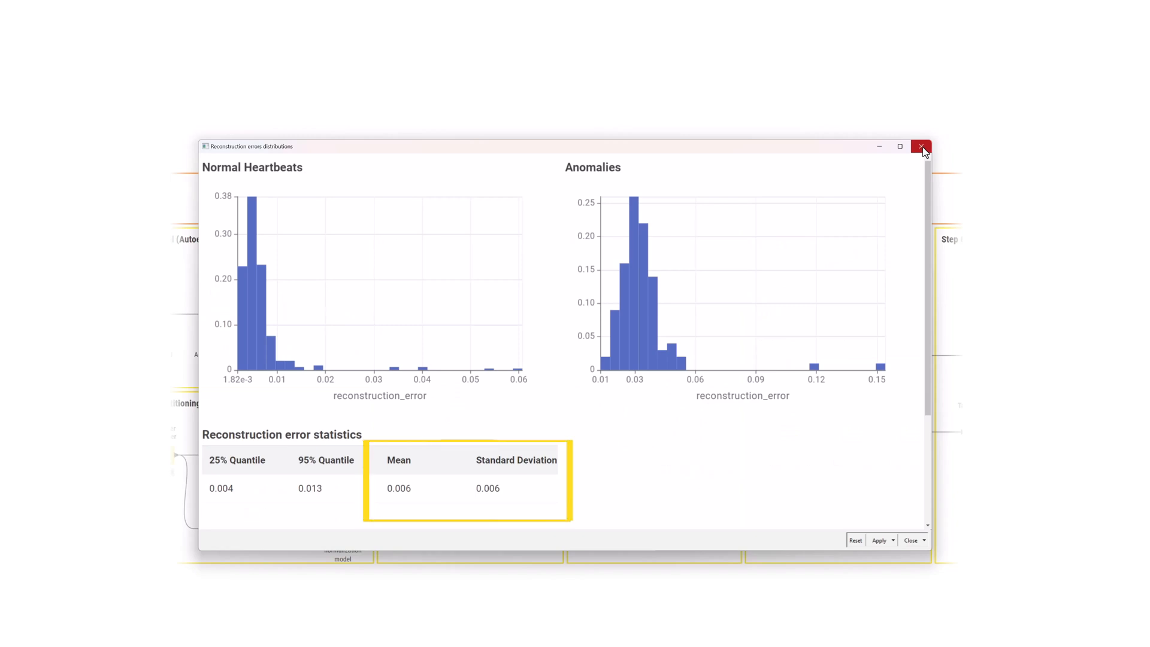
# Inspect the normal vs. anomaly error histograms (normal mean 0.006, SD 0.006), then close the view.
pyautogui.click(921, 146)
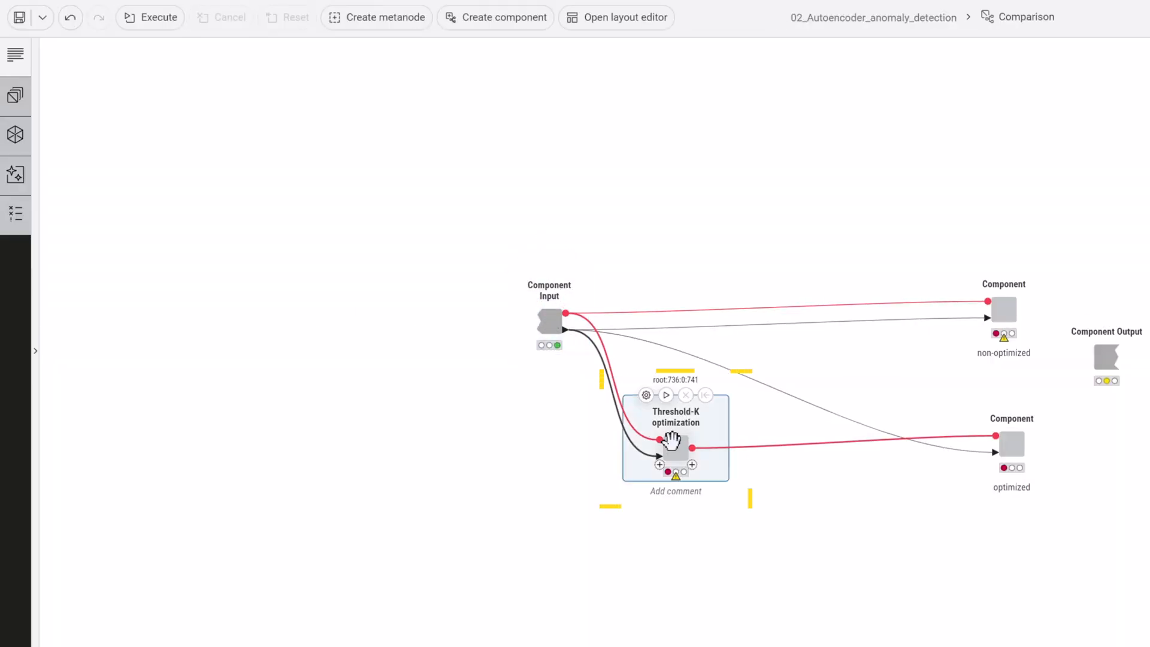
# Execute the Threshold-K optimization node inside the Comparison component.
pyautogui.click(675, 443)
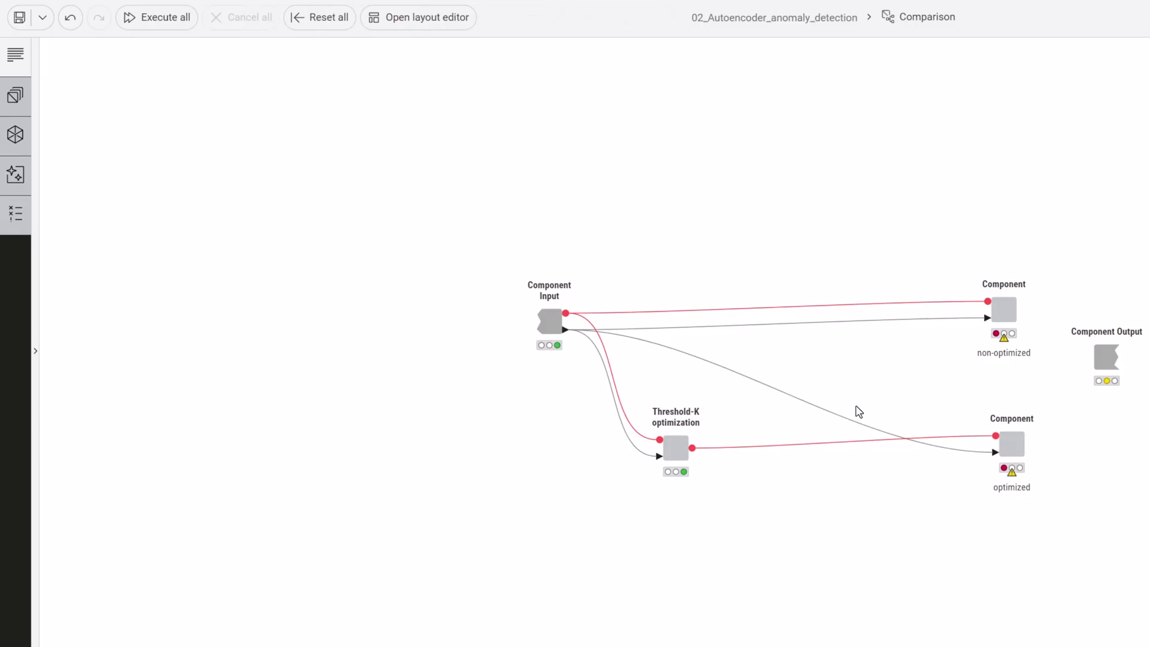
pyautogui.moveTo(754, 73)
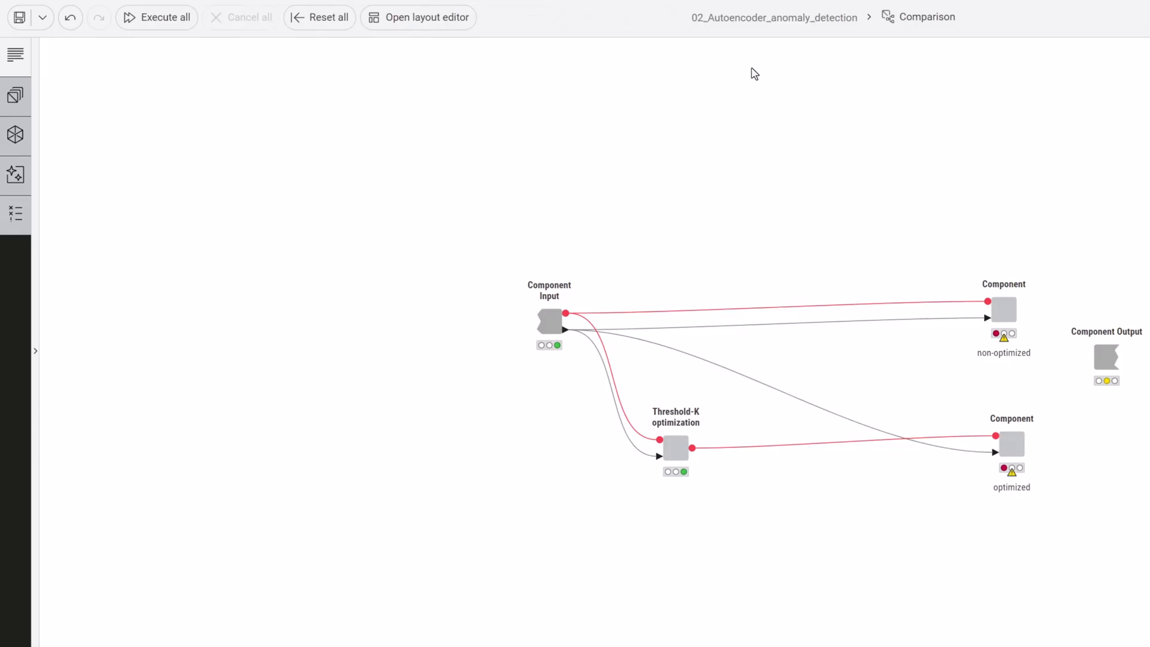
pyautogui.moveTo(749, 34)
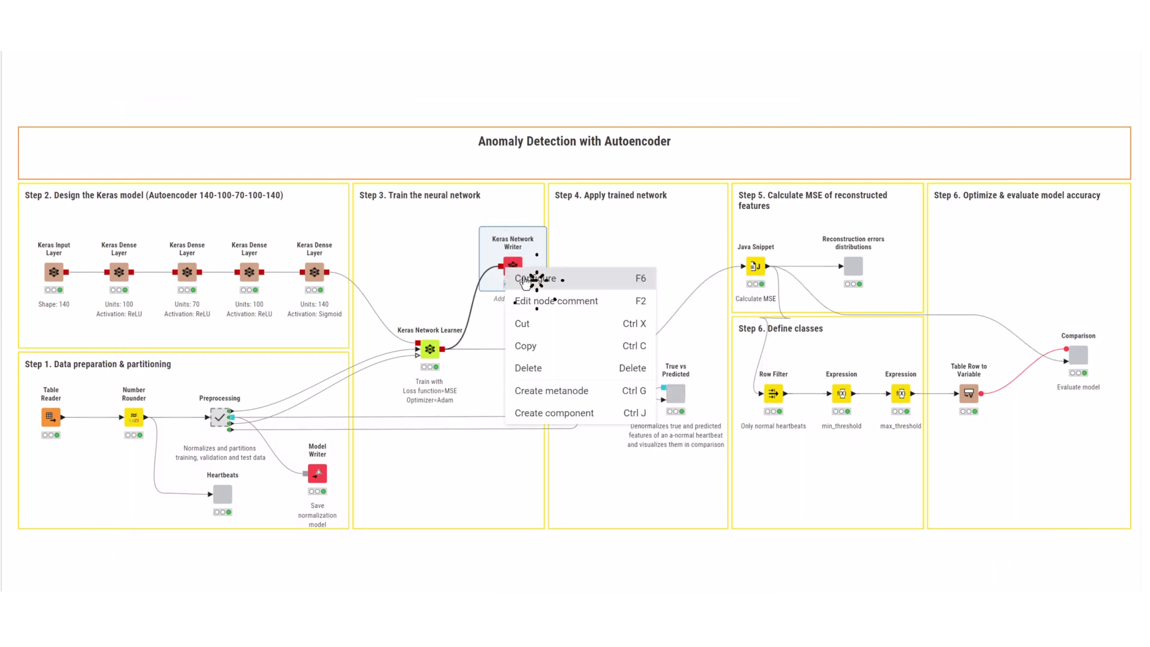
# Open the Keras Network Writer's settings, showing the H5 exporter and file name 'Autoencoder'.
pyautogui.click(535, 278)
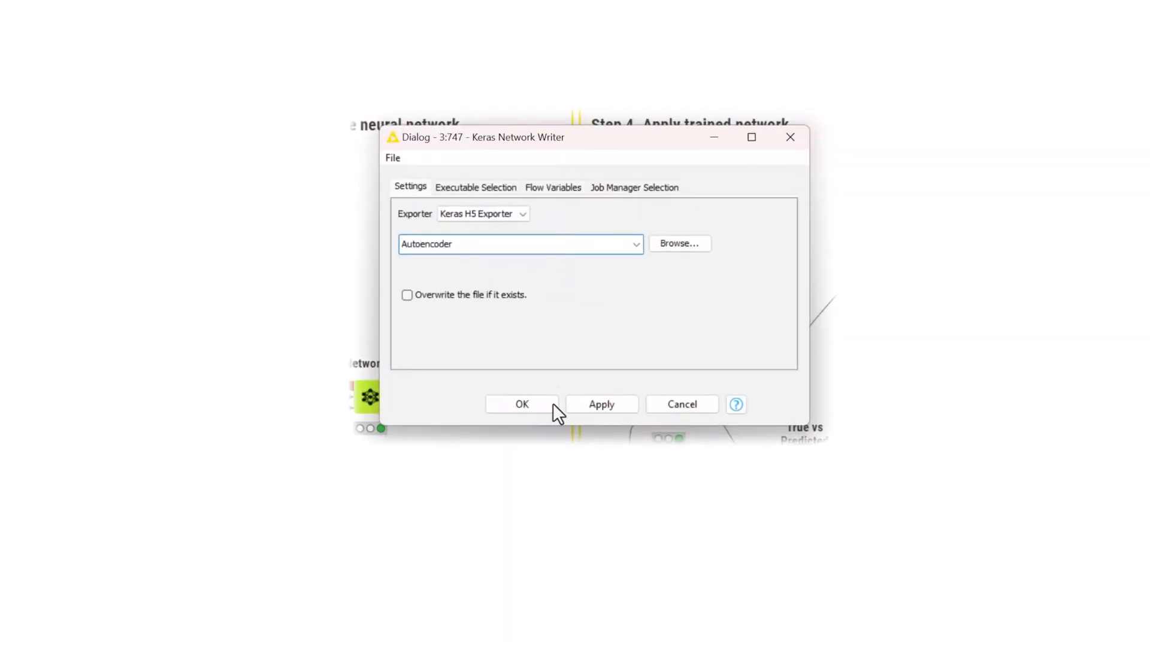